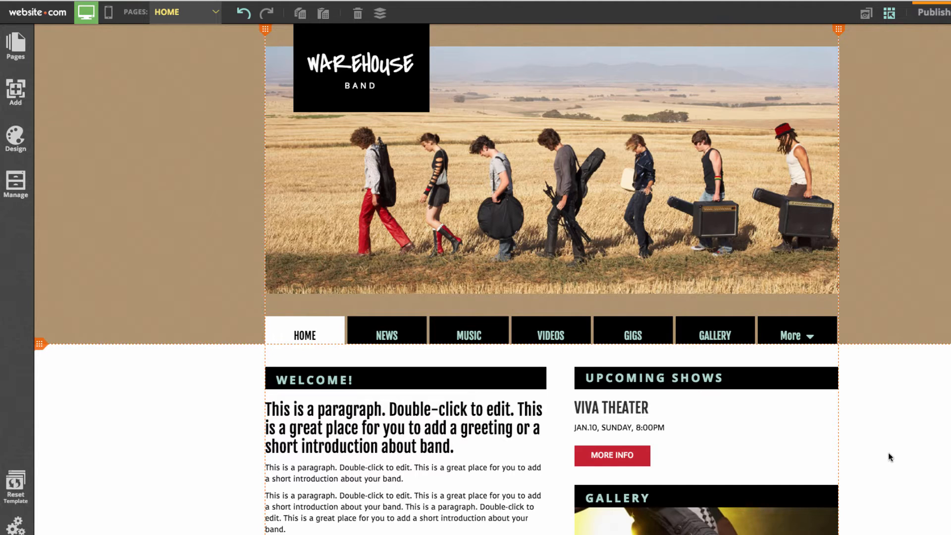
pyautogui.moveTo(663, 292)
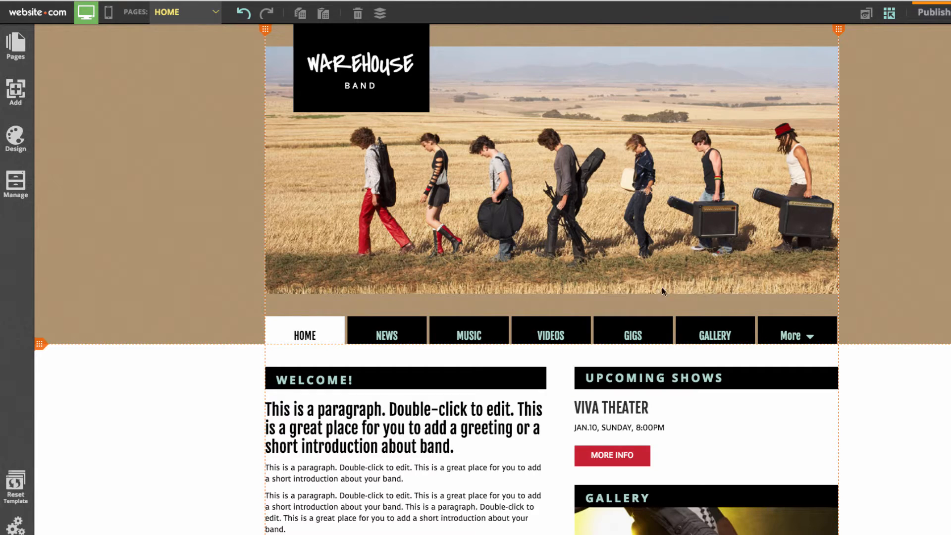
# - Add a top-level MERCHANDISE page using the Product category's first layout
pyautogui.scroll(-3)
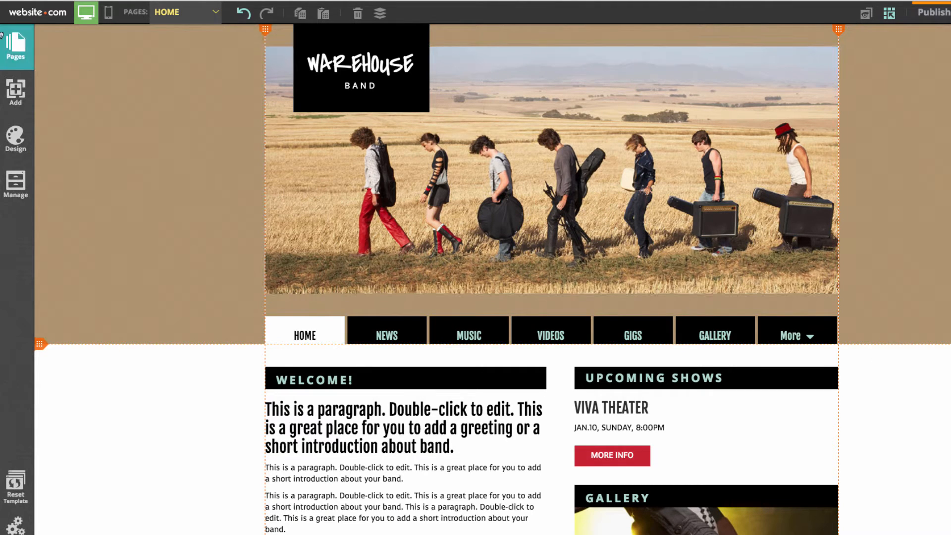
pyautogui.click(16, 48)
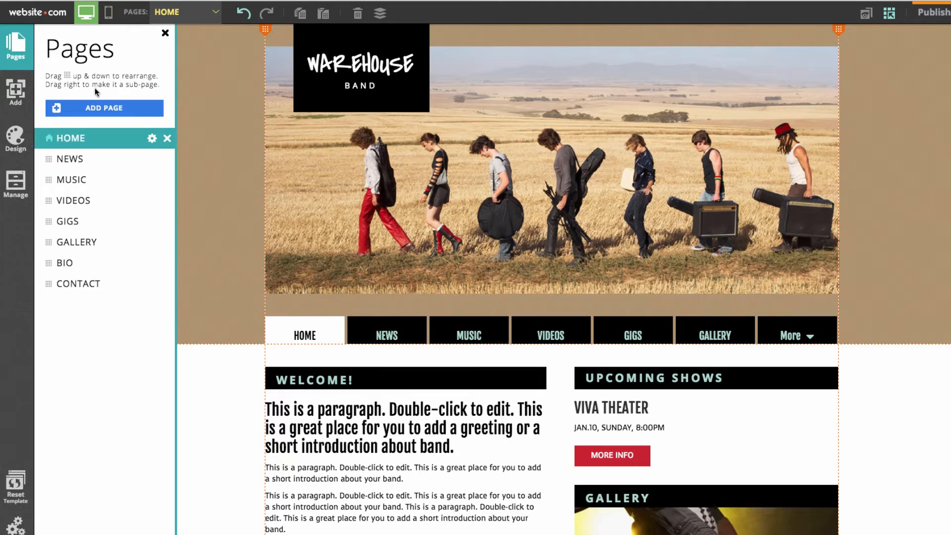
pyautogui.click(103, 108)
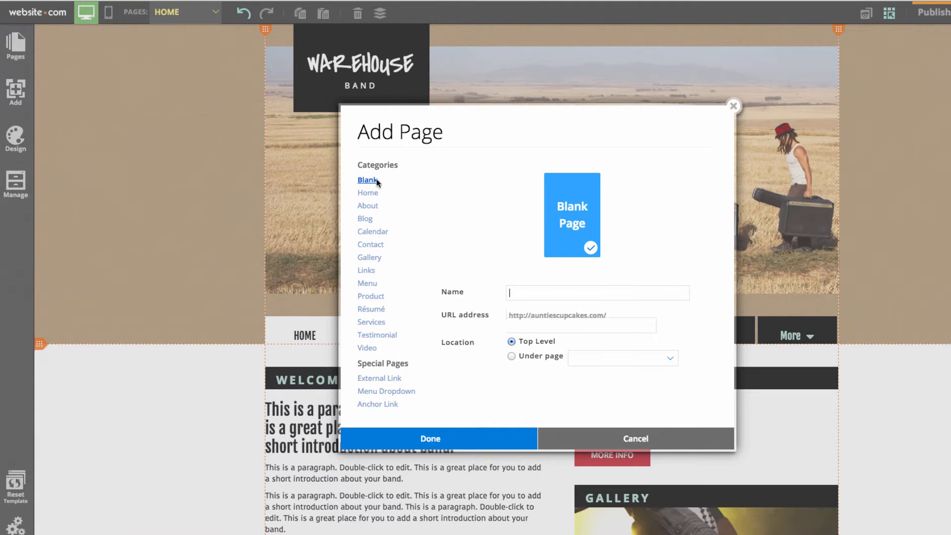
pyautogui.click(371, 296)
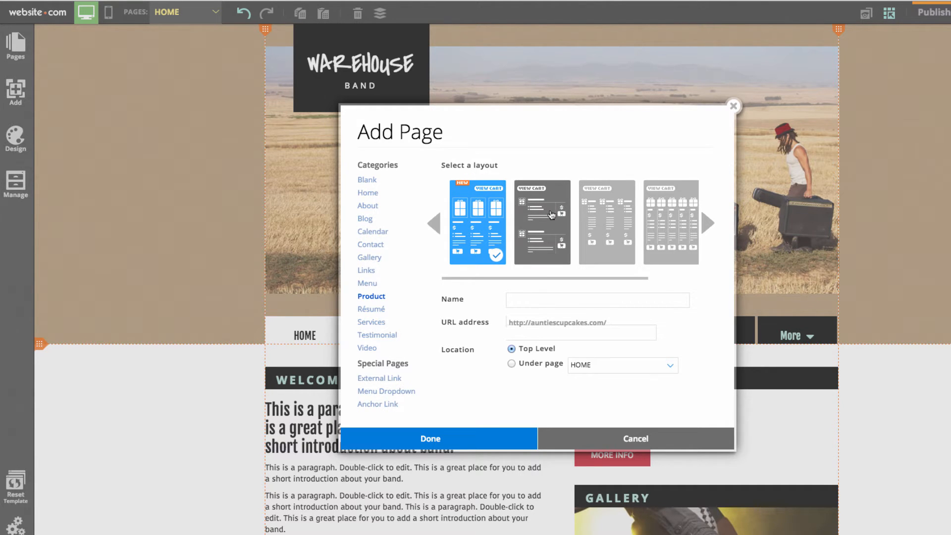
pyautogui.moveTo(486, 235)
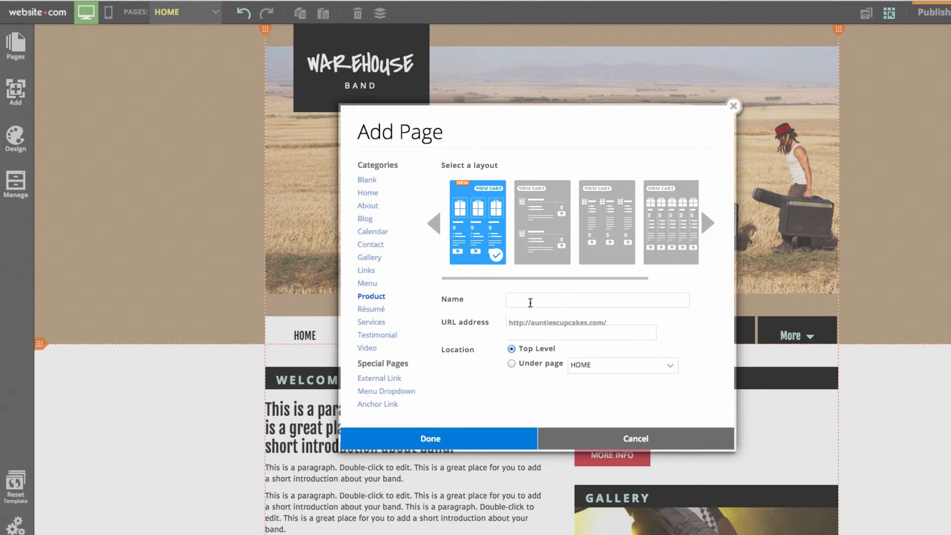
pyautogui.write('MERCHANDISE')
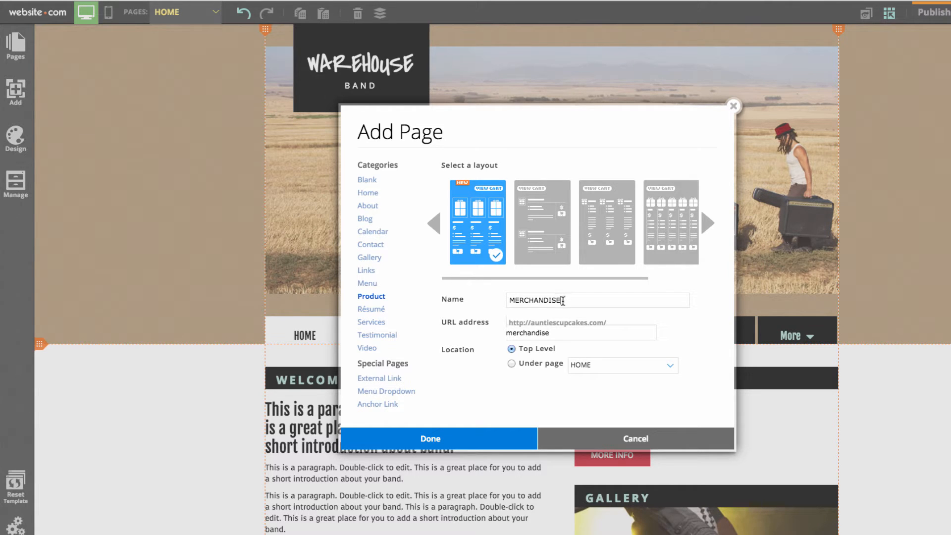
pyautogui.click(430, 438)
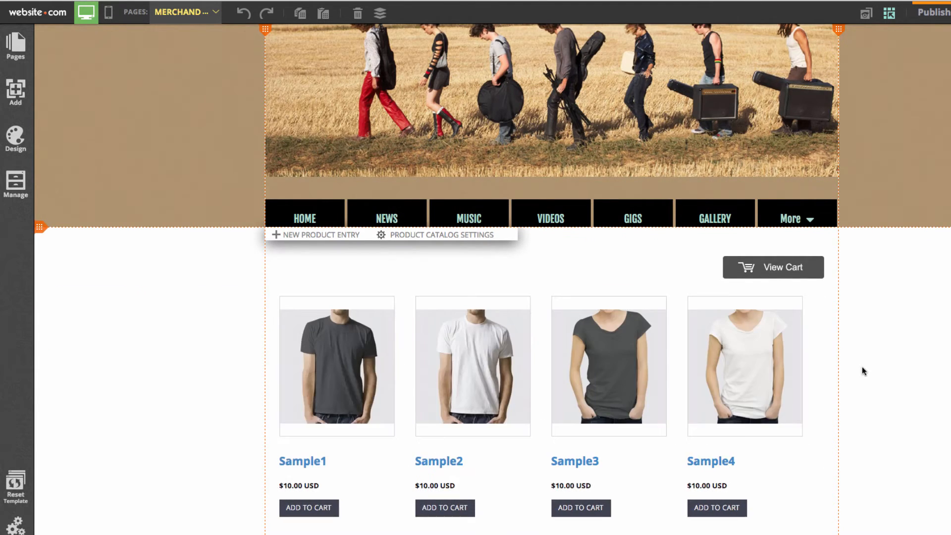
pyautogui.scroll(-3)
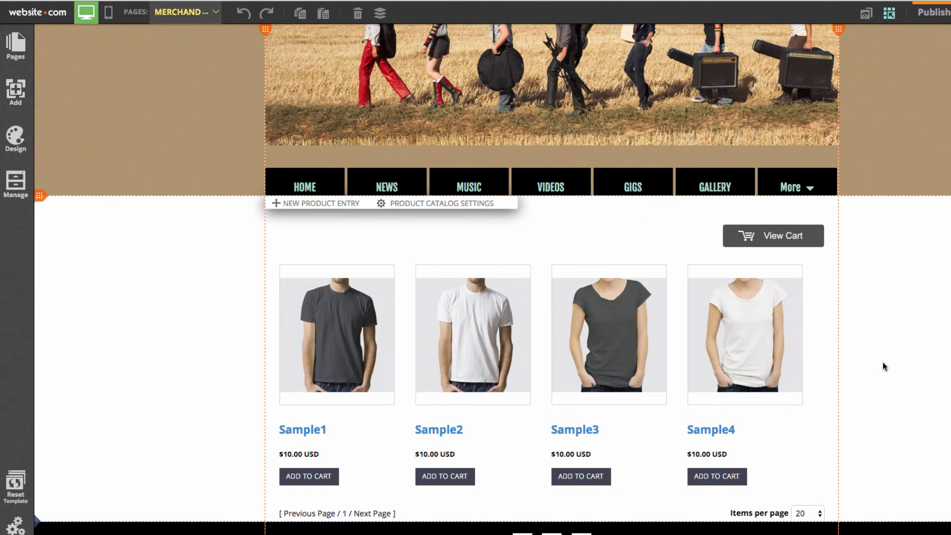
pyautogui.moveTo(224, 367)
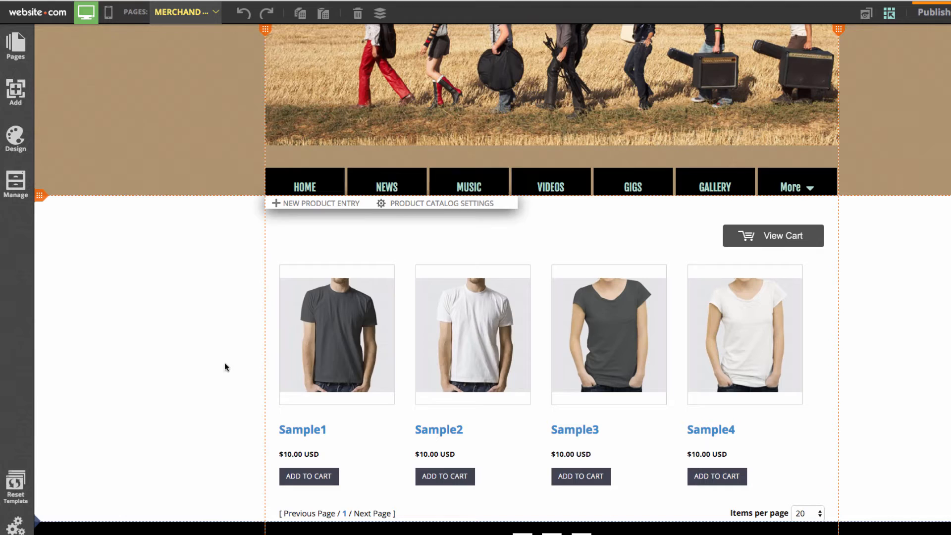
pyautogui.moveTo(398, 427)
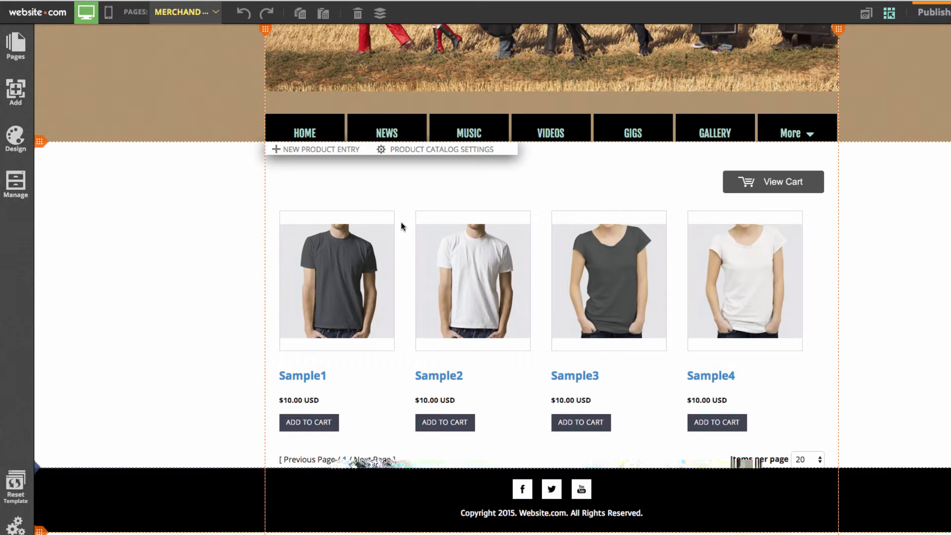
pyautogui.moveTo(315, 149)
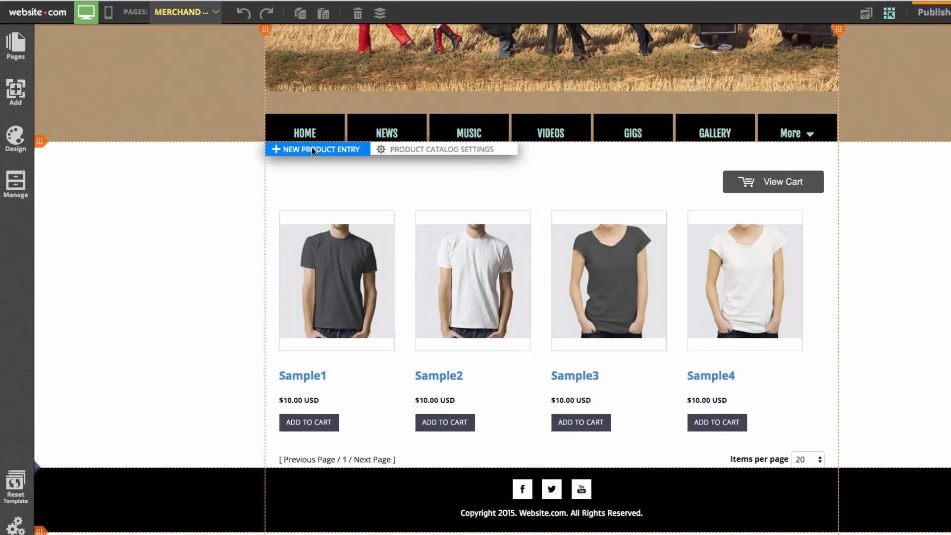
# - Start a new product titled 'Band T-Shirt', priced 20 with shipping 4, and set its status
pyautogui.click(322, 149)
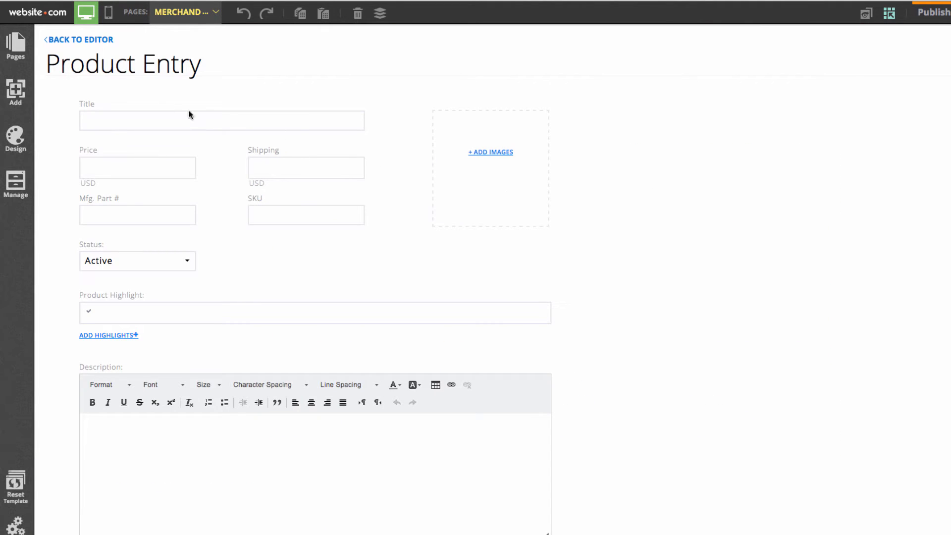
pyautogui.click(221, 120)
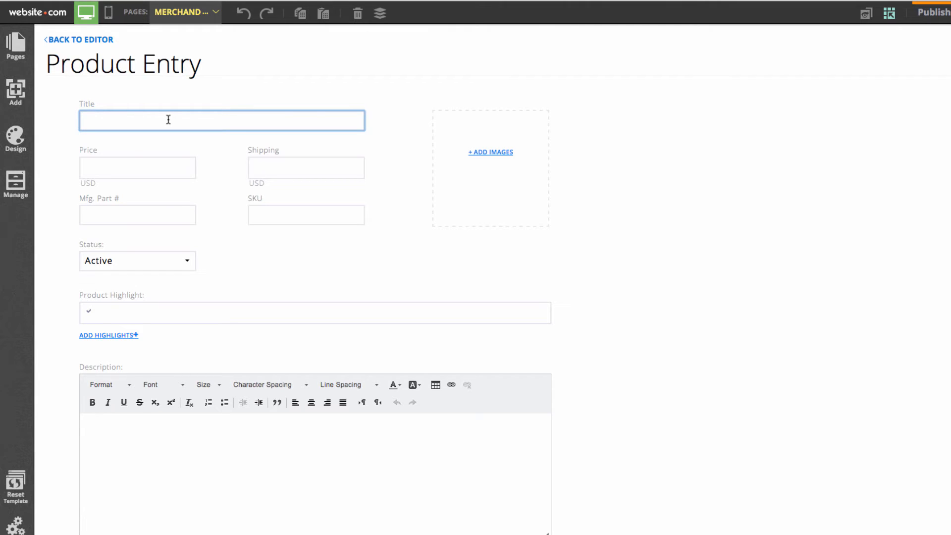
pyautogui.write('Band T-')
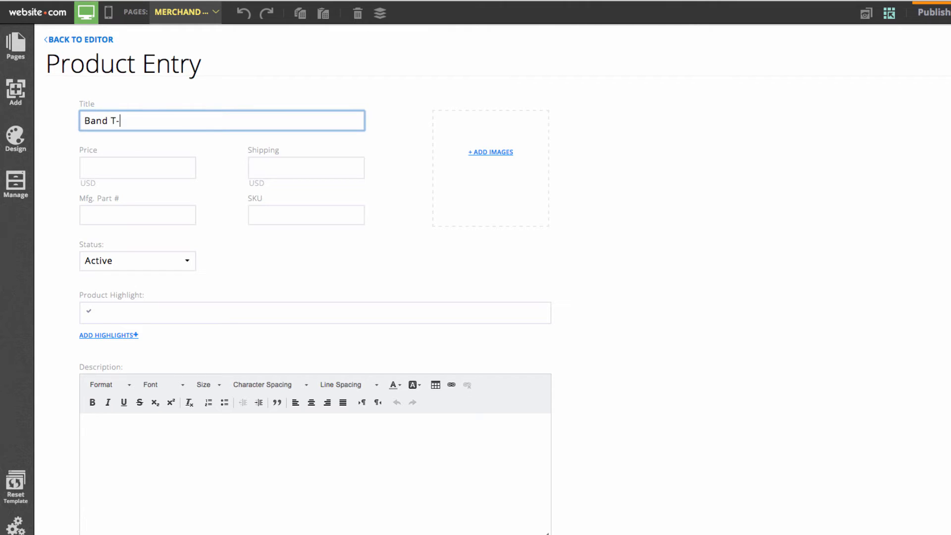
pyautogui.click(137, 168)
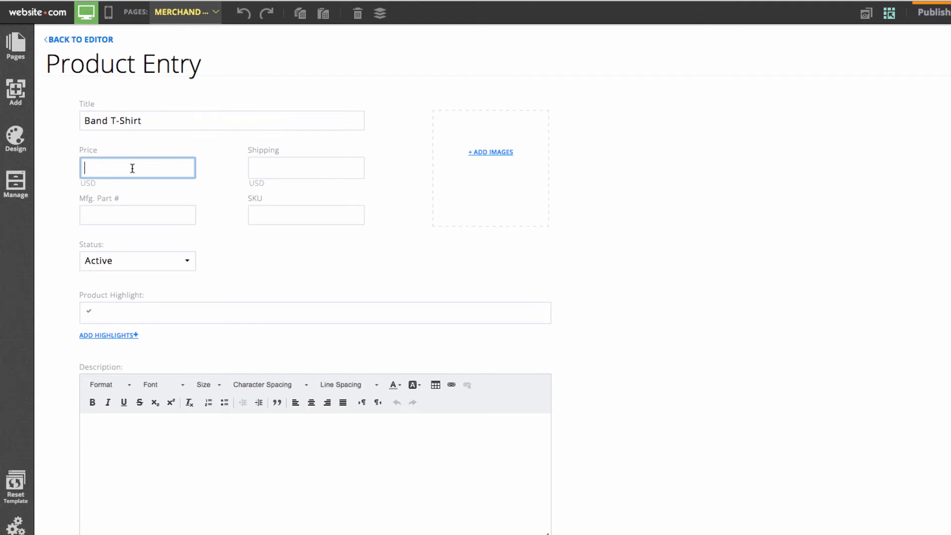
pyautogui.write('20')
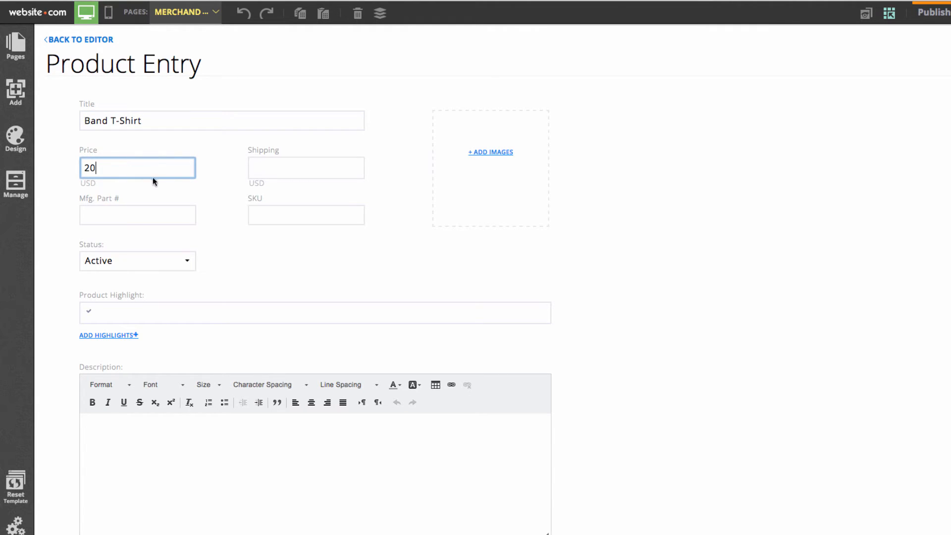
pyautogui.click(306, 168)
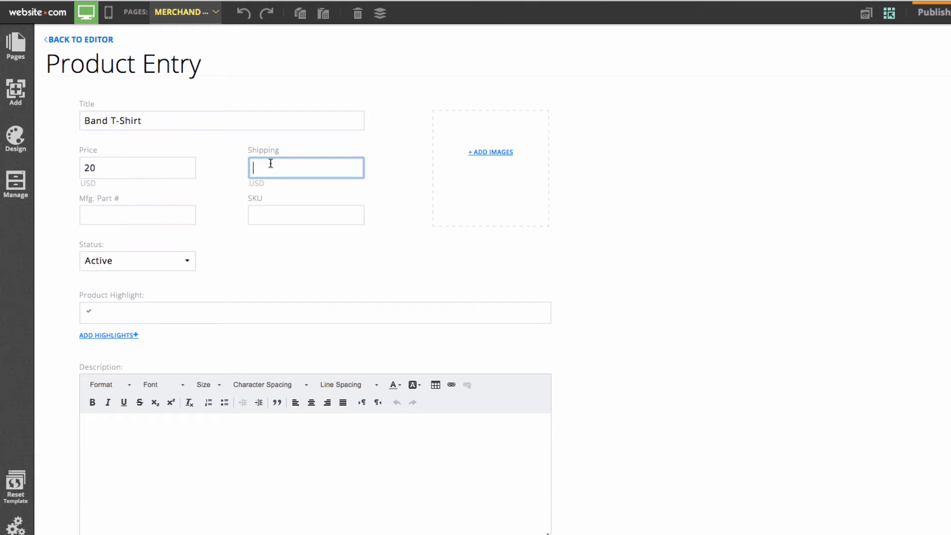
pyautogui.write('4')
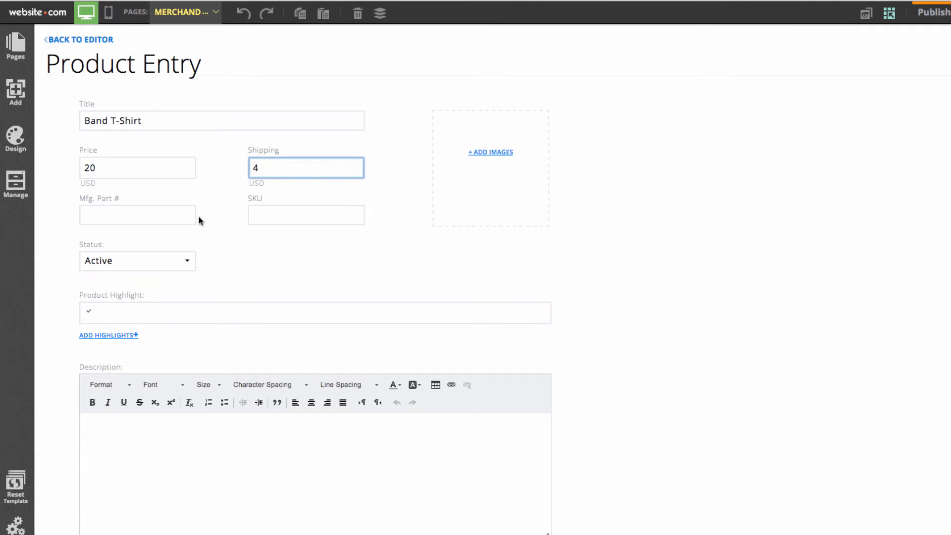
pyautogui.click(137, 260)
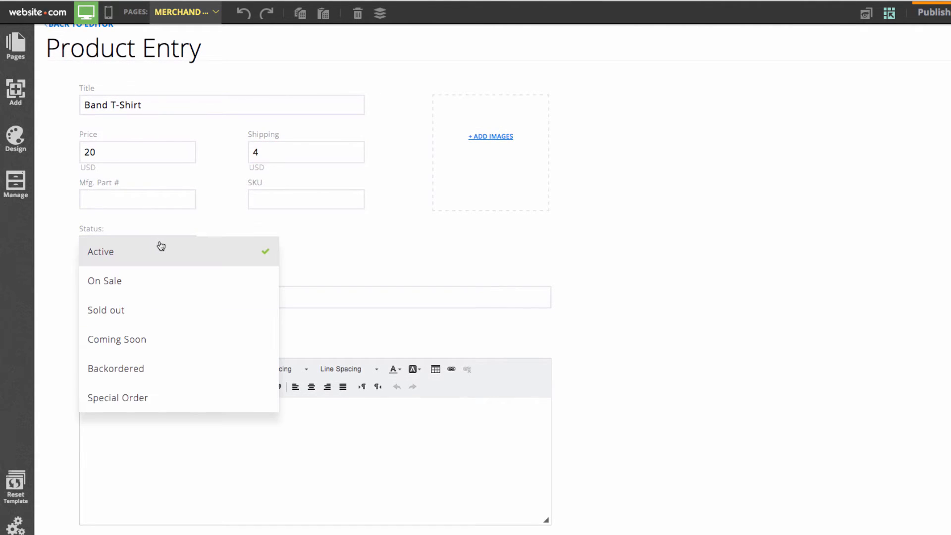
pyautogui.moveTo(163, 312)
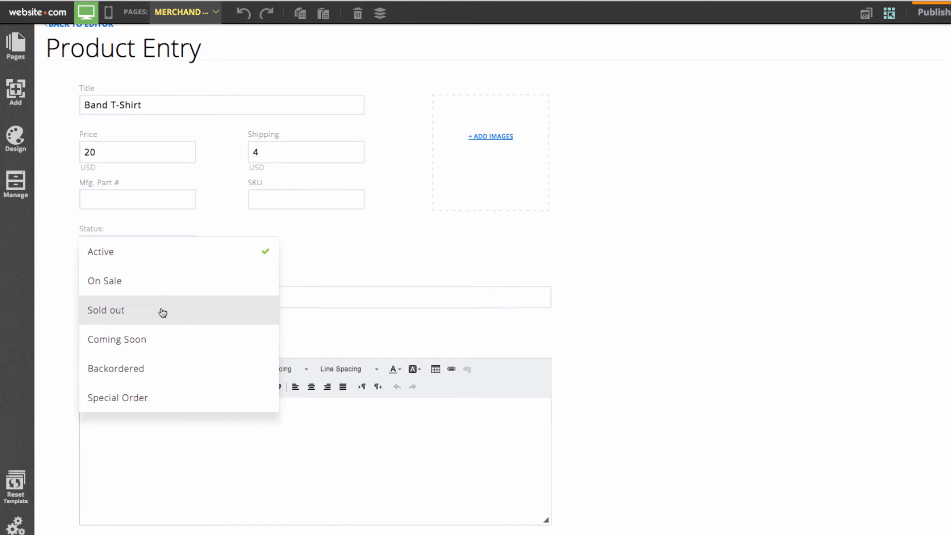
pyautogui.moveTo(160, 404)
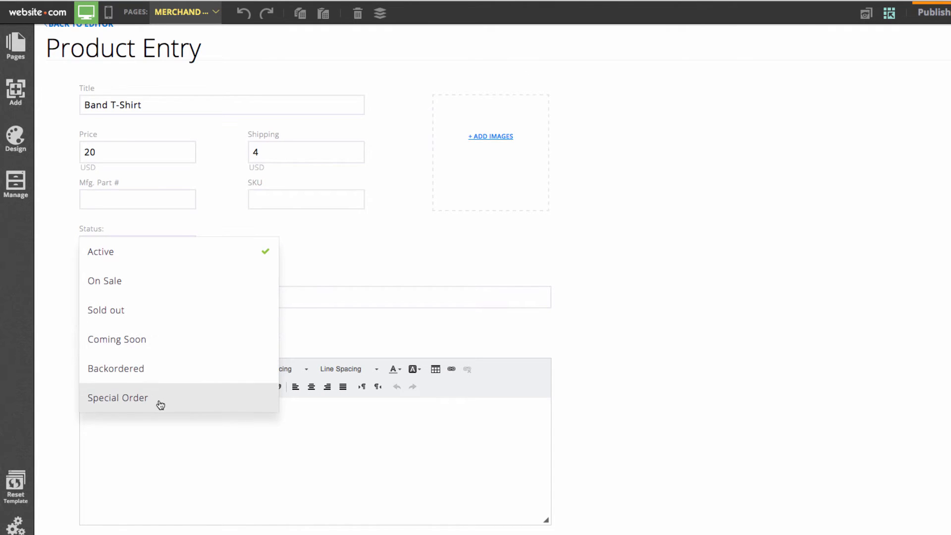
# - Add the description 'A generic band t shirt.' and save the product
pyautogui.click(100, 252)
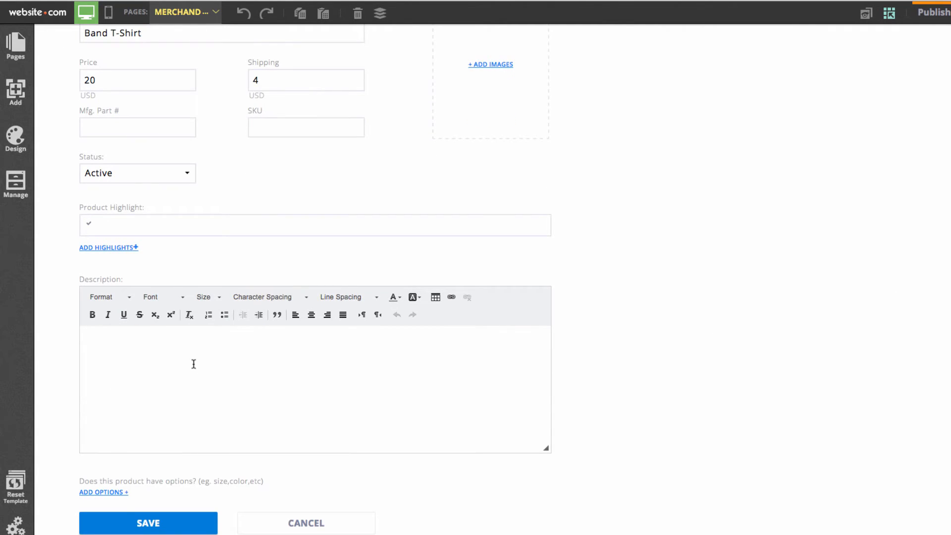
pyautogui.click(191, 364)
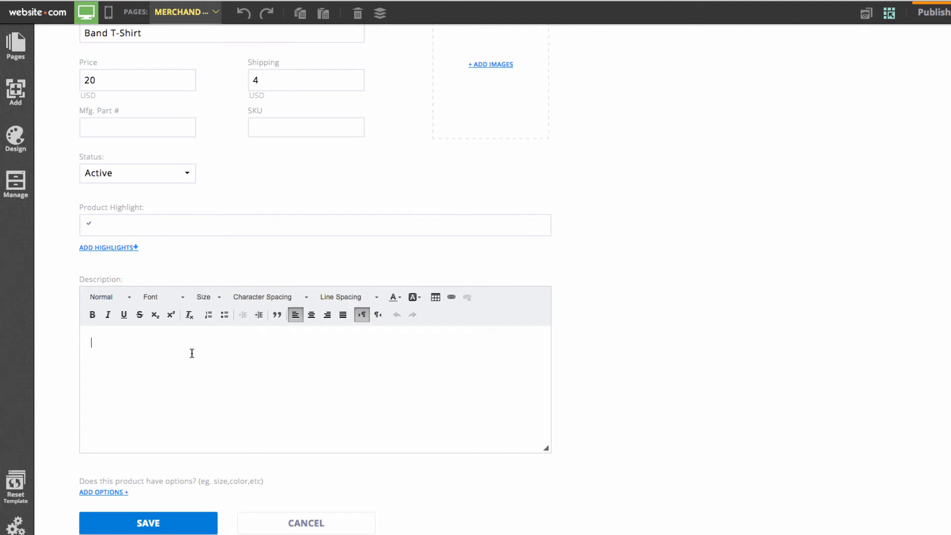
pyautogui.write('A generic band t shirt.')
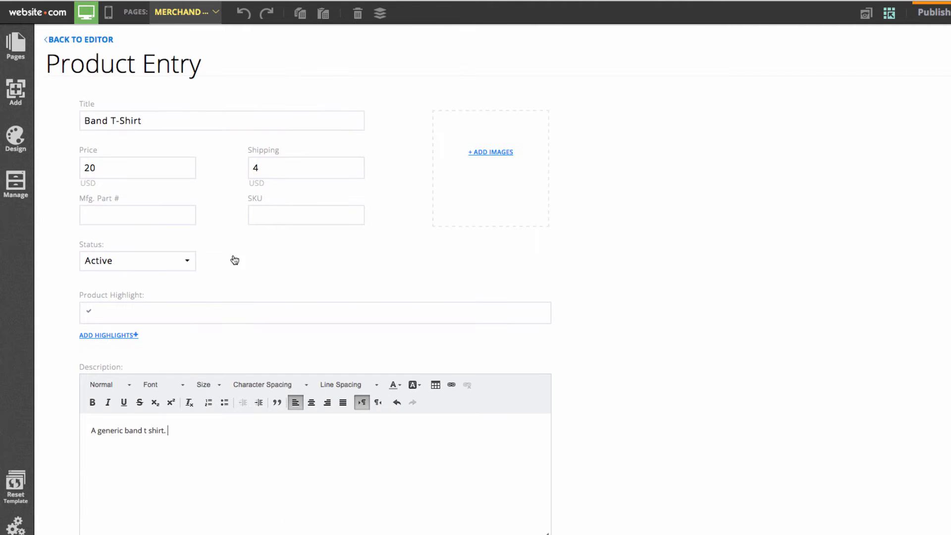
pyautogui.scroll(-3)
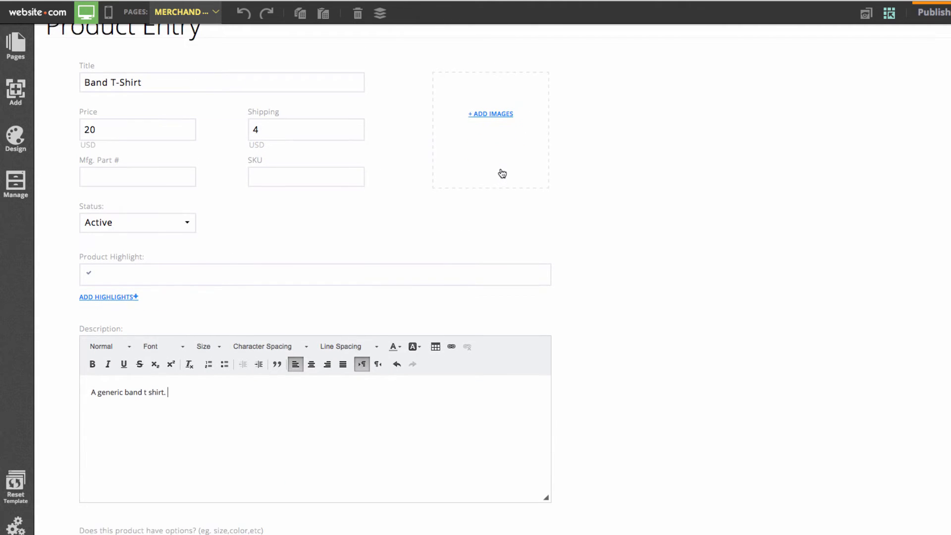
pyautogui.scroll(-3)
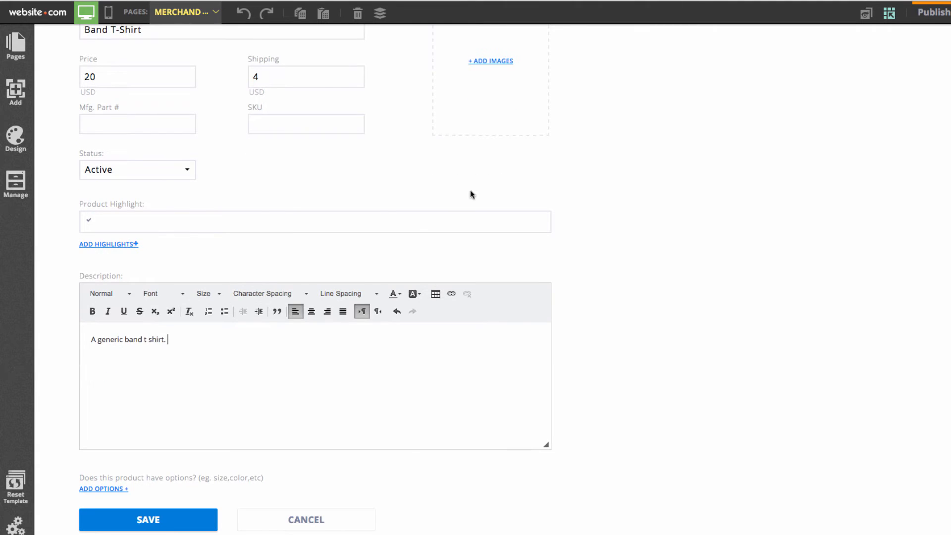
pyautogui.click(148, 519)
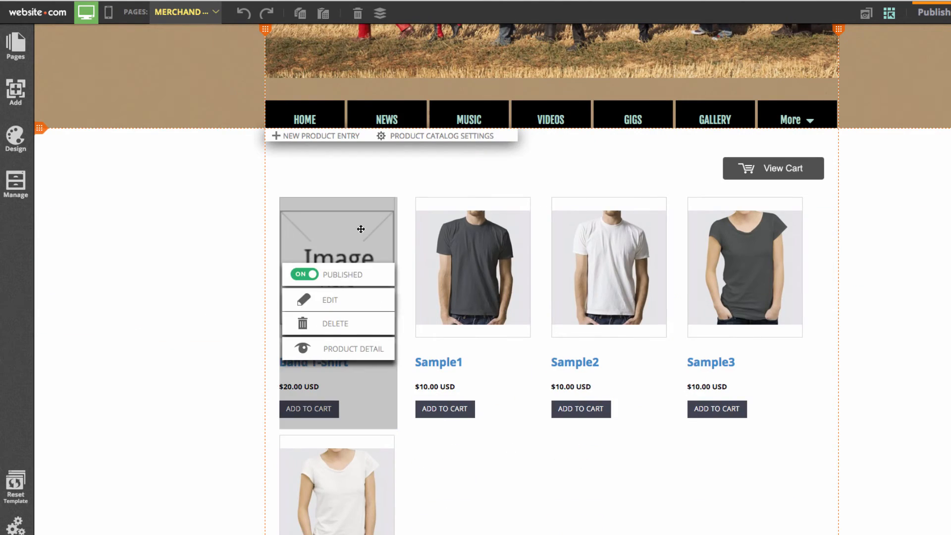
pyautogui.moveTo(219, 252)
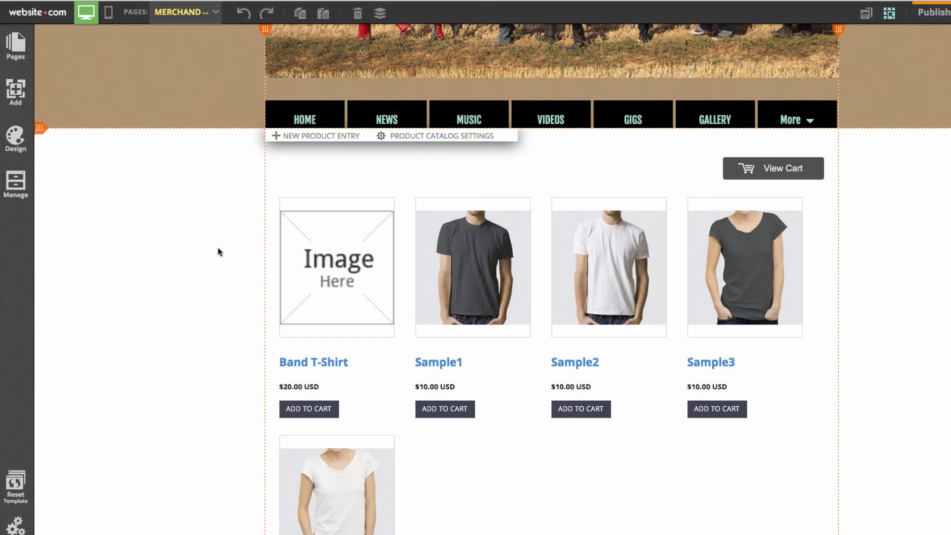
# - Scroll the Merchandise page to review the Band T-Shirt listing at $20.00 USD
pyautogui.scroll(-3)
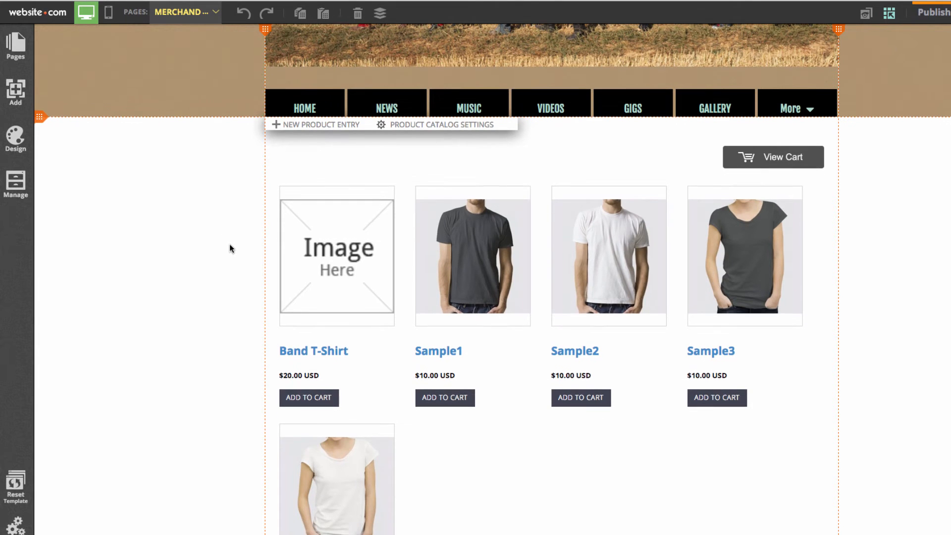
pyautogui.moveTo(438, 124)
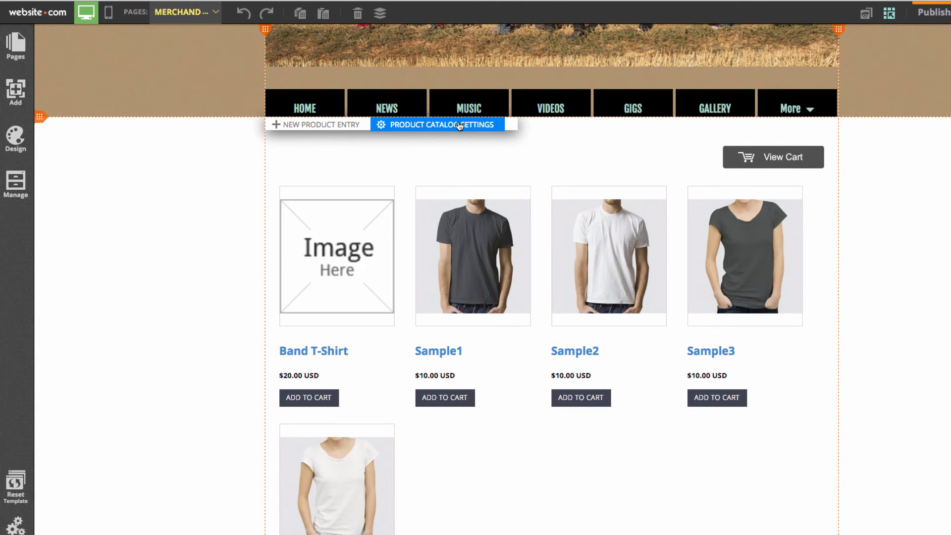
# - In Product Catalog Settings, keep USD currency and show Product Description on the listing
pyautogui.click(436, 125)
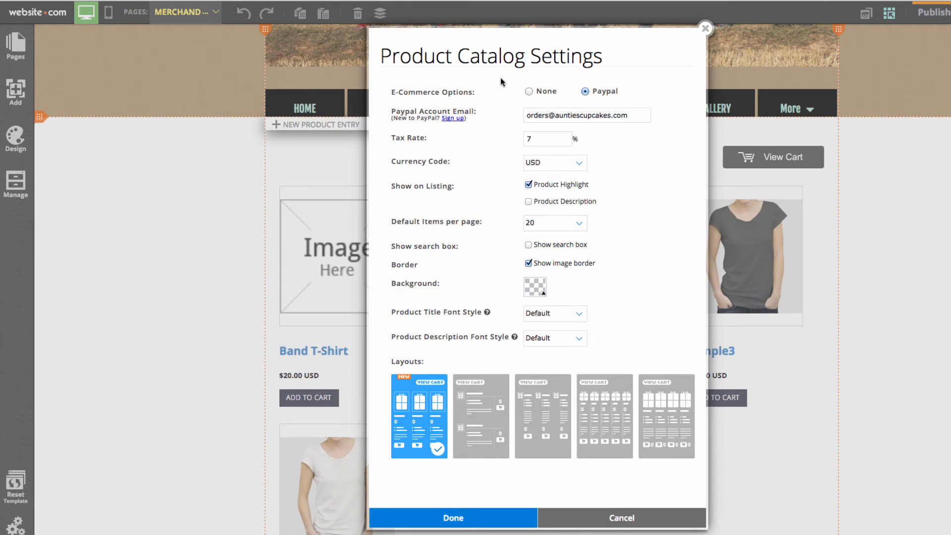
pyautogui.moveTo(400, 99)
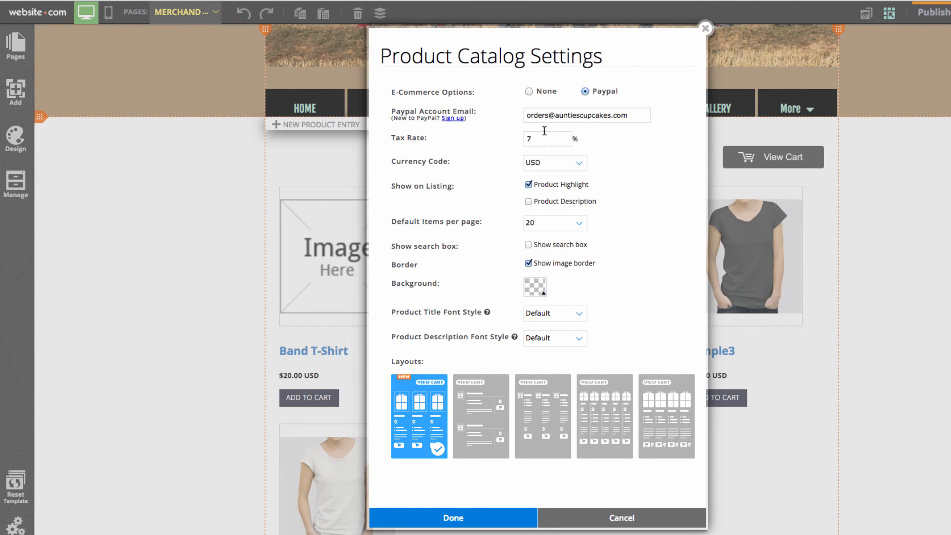
pyautogui.click(553, 163)
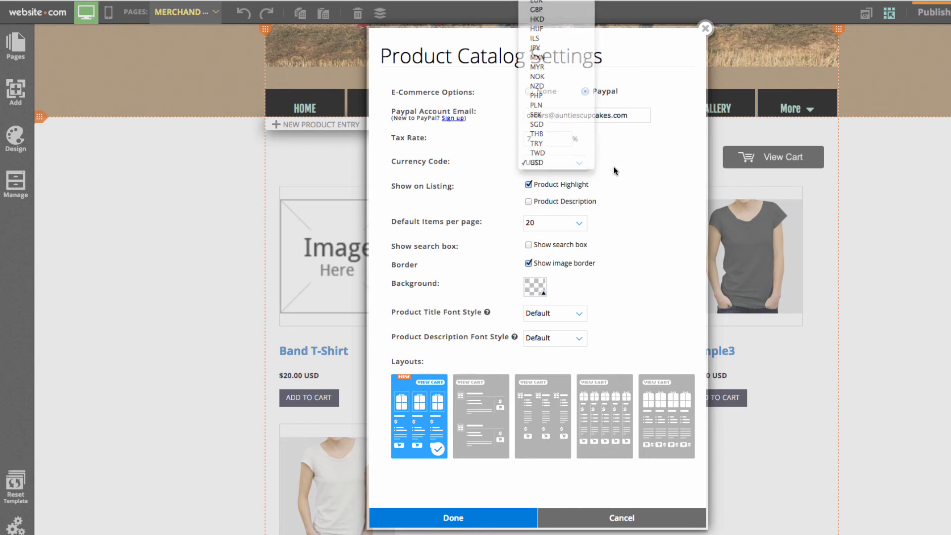
pyautogui.click(533, 163)
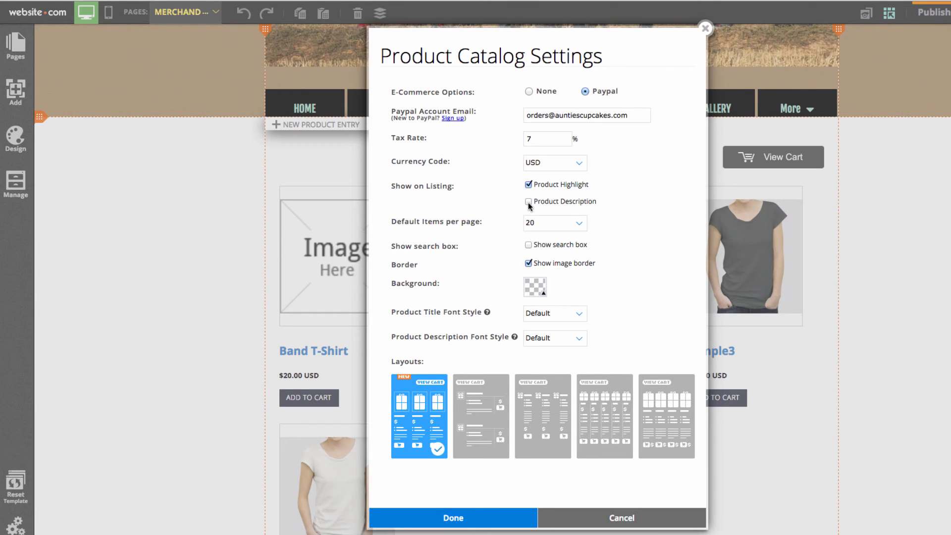
pyautogui.click(529, 202)
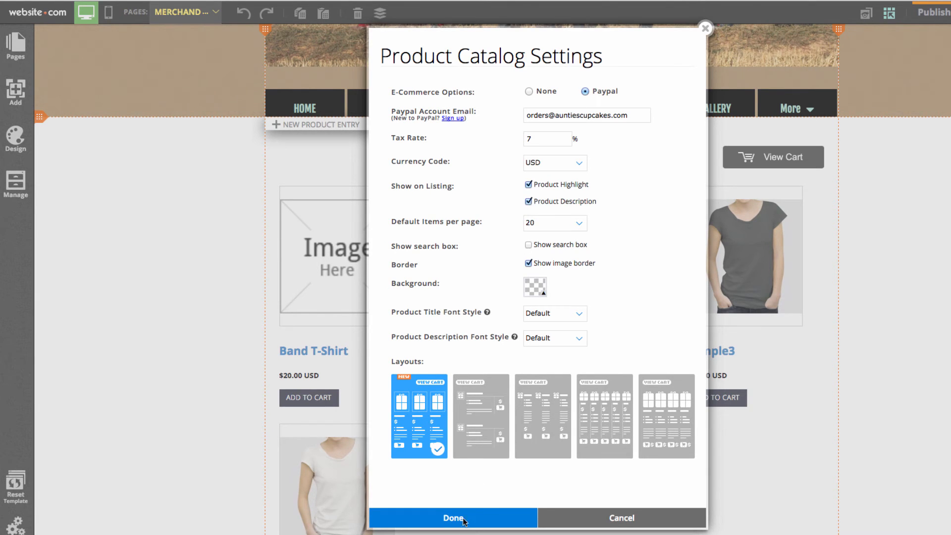
pyautogui.click(452, 517)
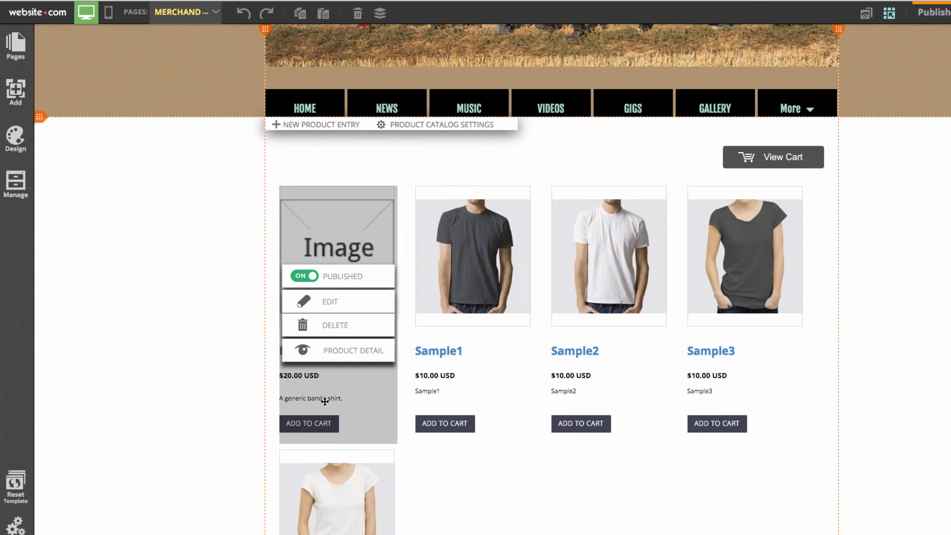
pyautogui.click(441, 124)
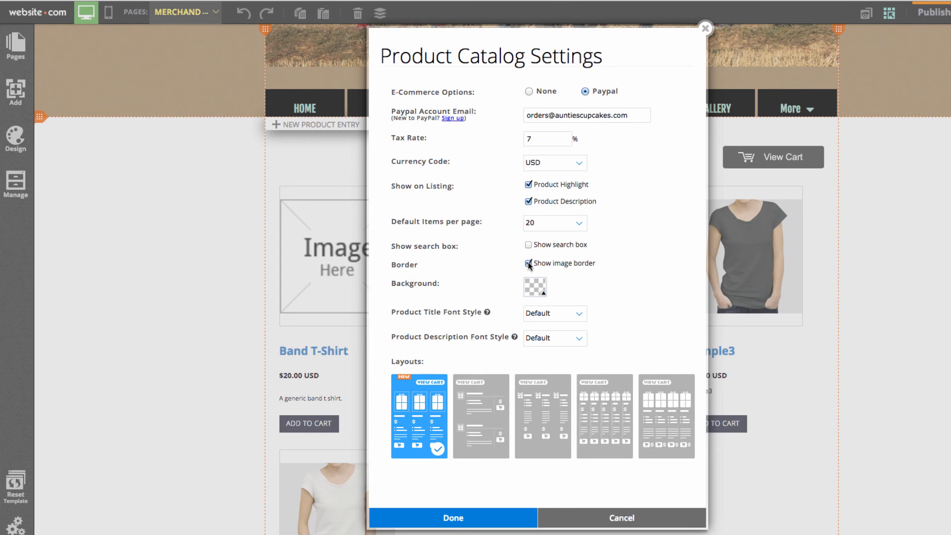
# - Look over the border, background, font and layout options, then close the settings unchanged
pyautogui.click(529, 263)
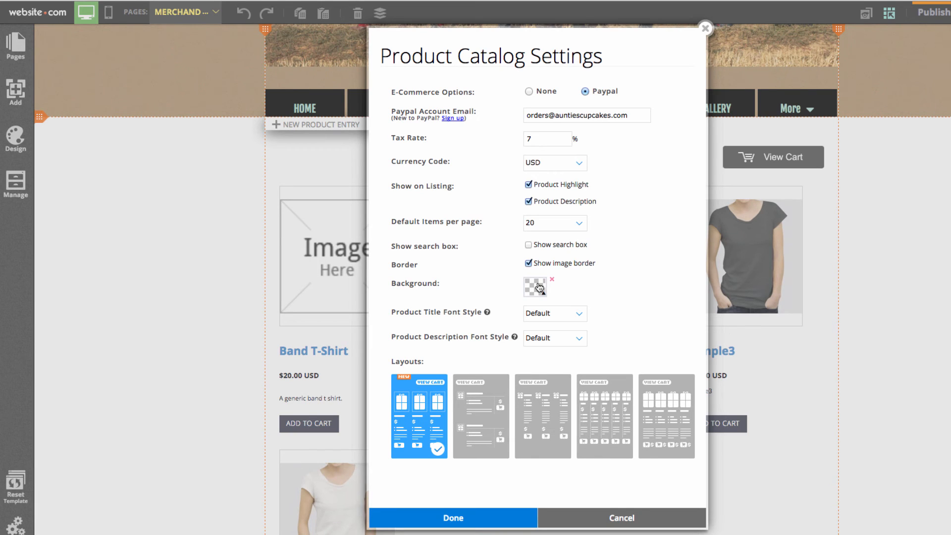
pyautogui.moveTo(419, 318)
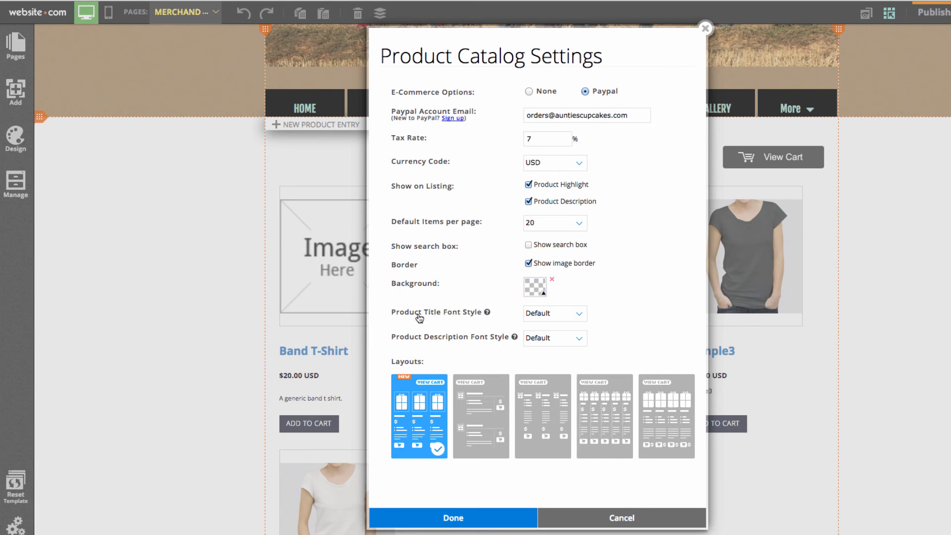
pyautogui.moveTo(407, 339)
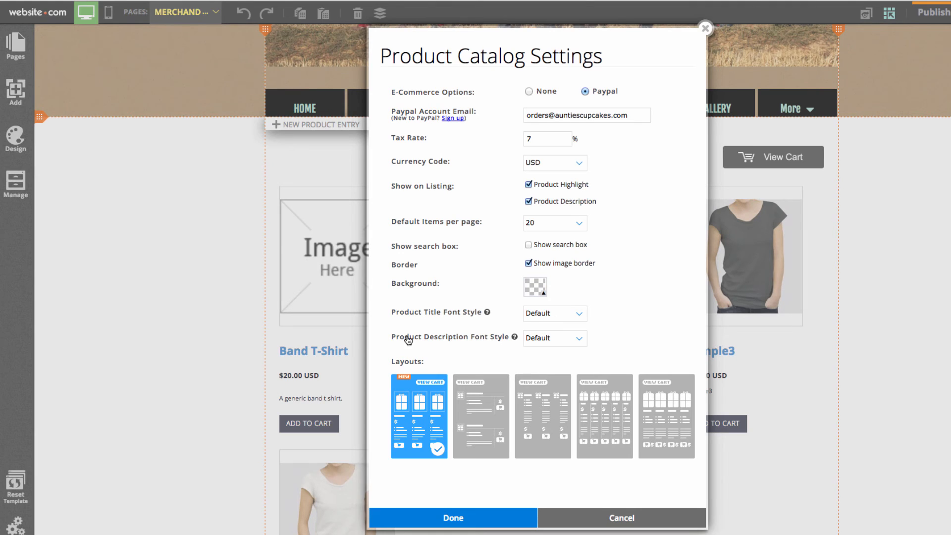
pyautogui.moveTo(435, 410)
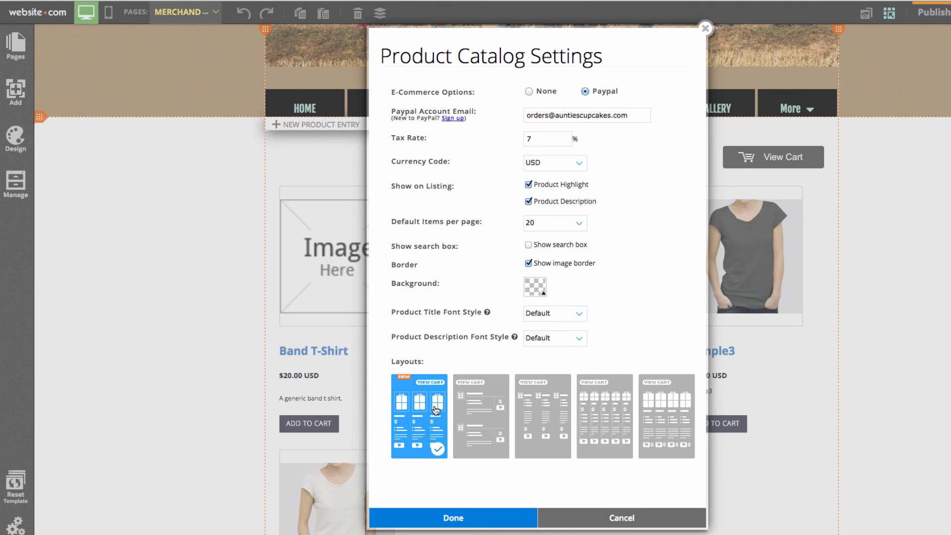
pyautogui.moveTo(604, 415)
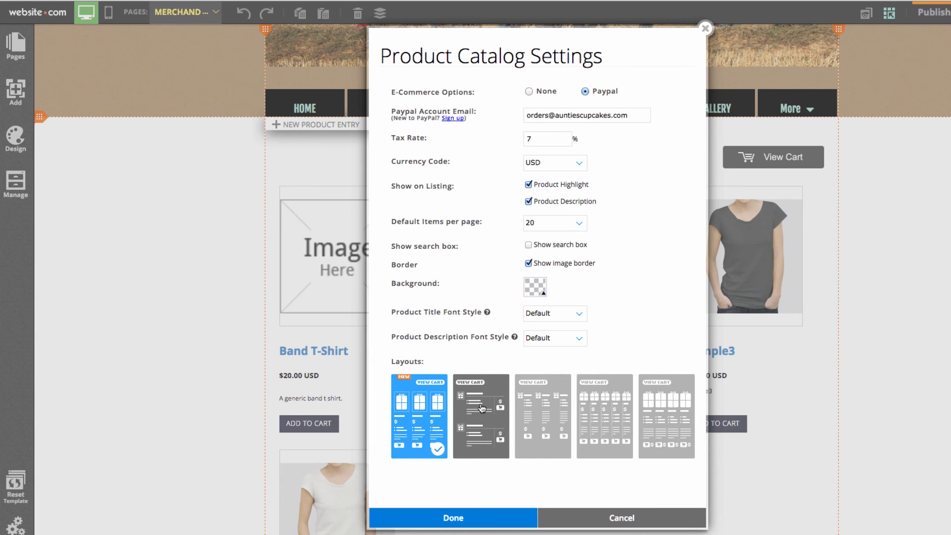
pyautogui.click(452, 517)
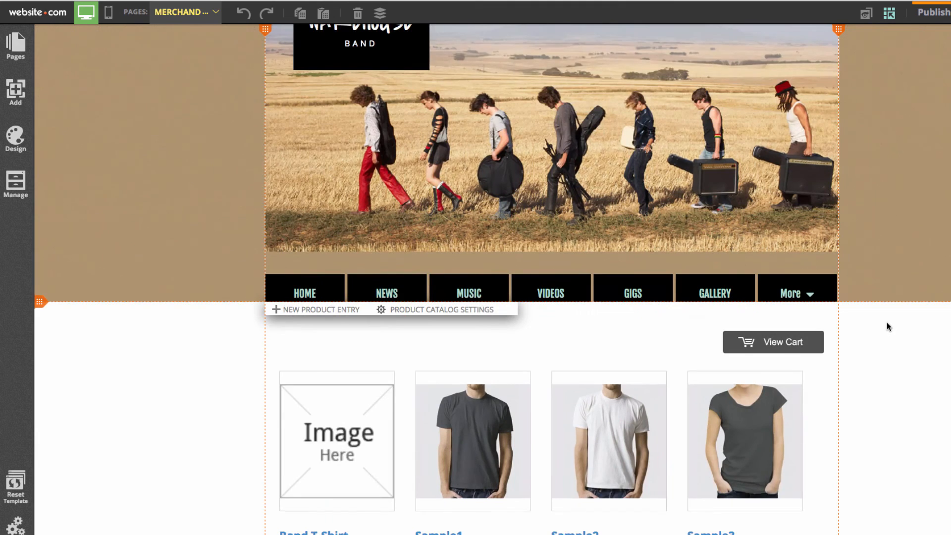
pyautogui.scroll(-3)
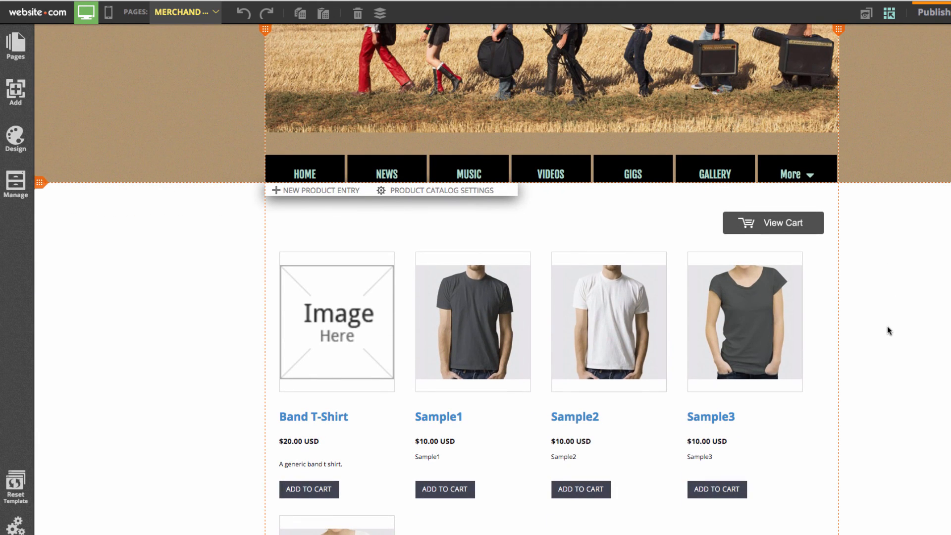